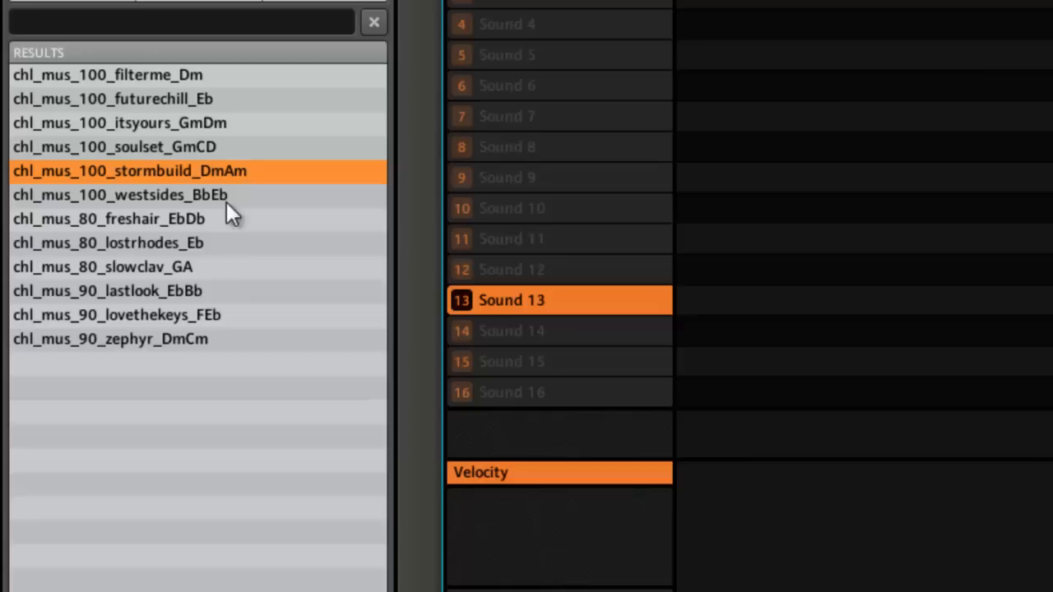
Step: Select chl_mus_80_lostrhodes_Eb in the browser results and load it into Sound 13's Sampler
left_click(120, 195)
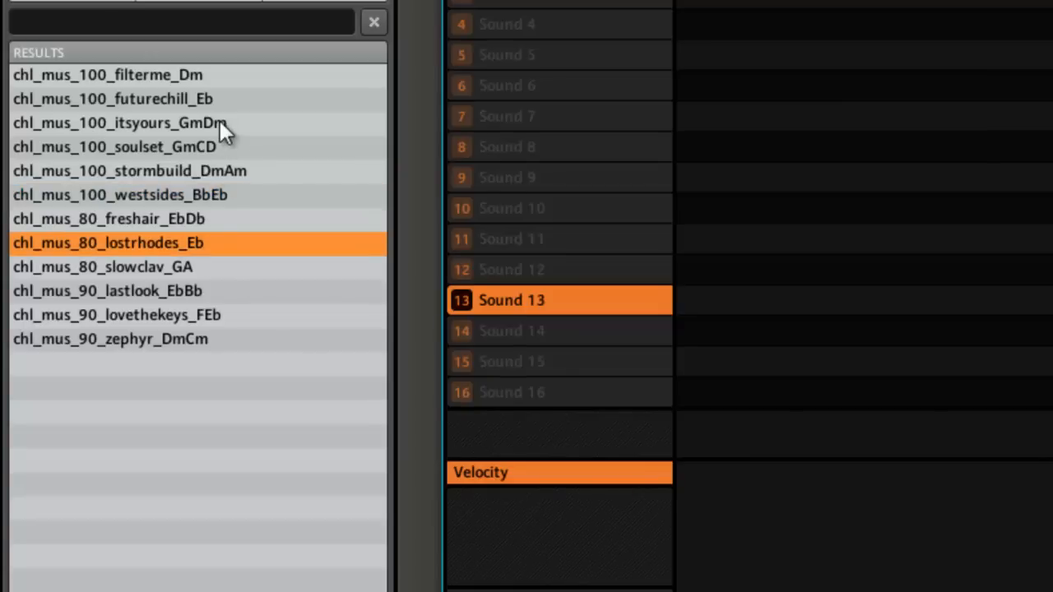
mouse_move(213, 251)
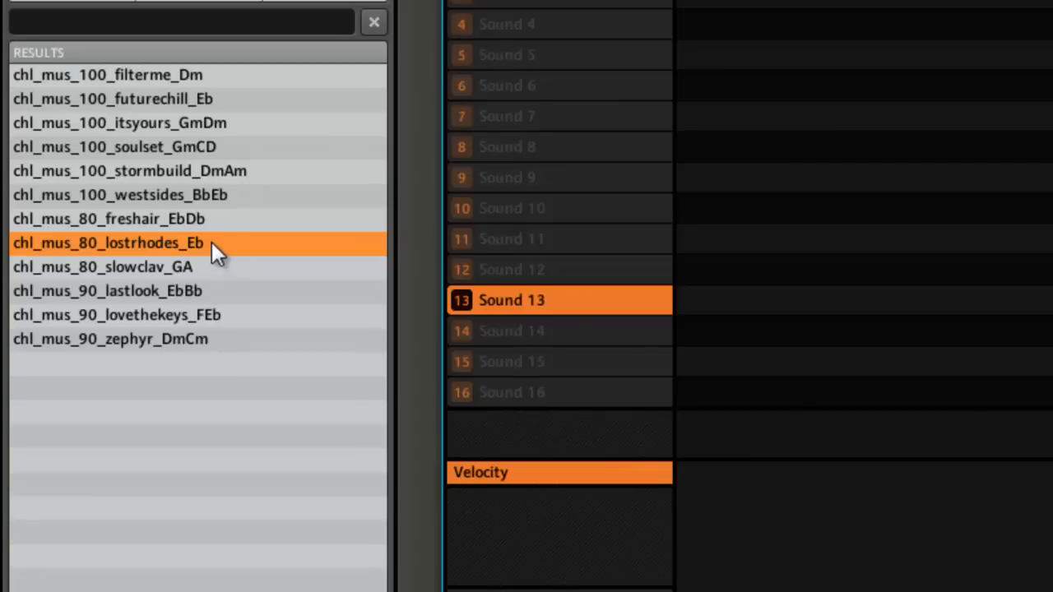
double_click(107, 242)
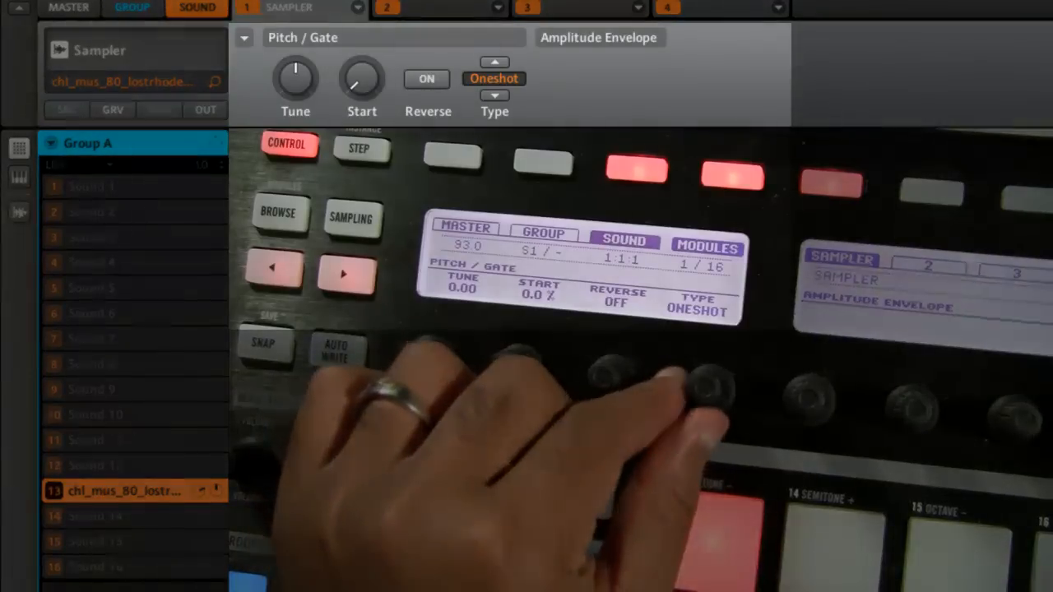
Step: Change the Sampler's Pitch/Gate Type from Oneshot to ADSR
left_click(494, 79)
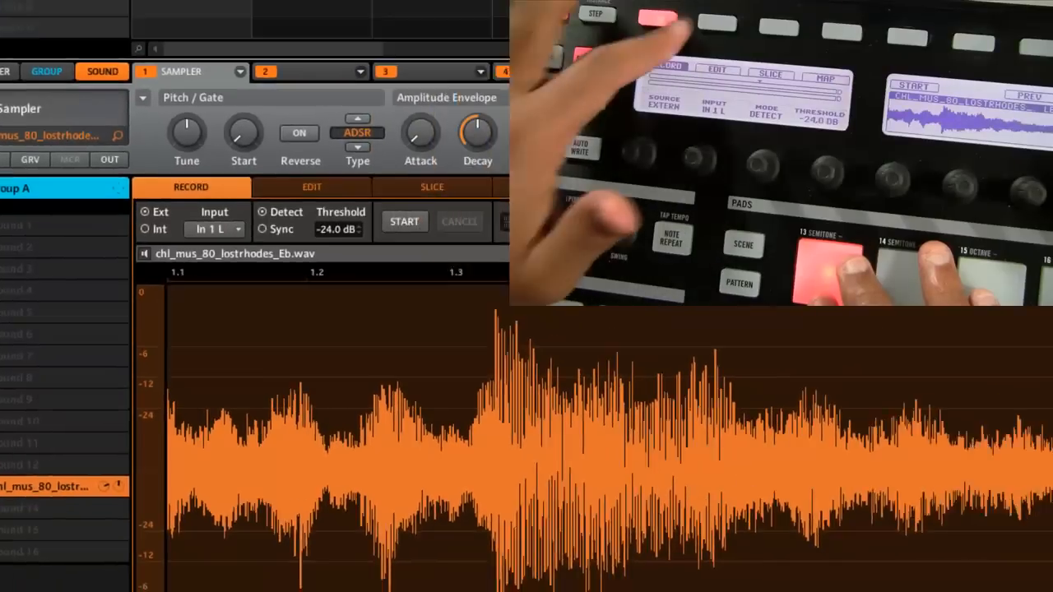
Step: Switch the Sampling view to the EDIT page showing start/end and LOOP settings
left_click(311, 187)
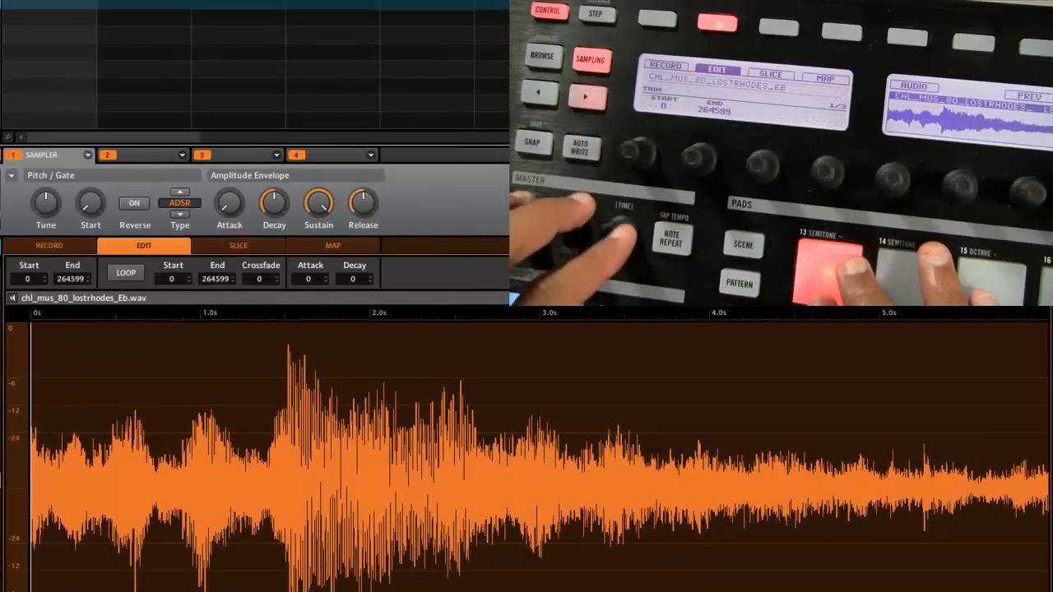